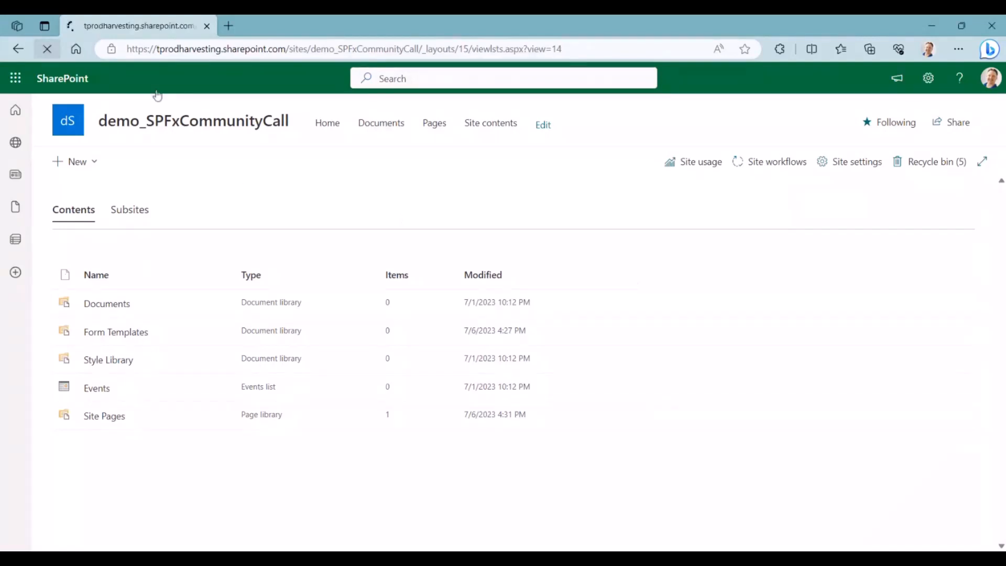
{"action": "mouse_move", "coordinate": [224, 130]}
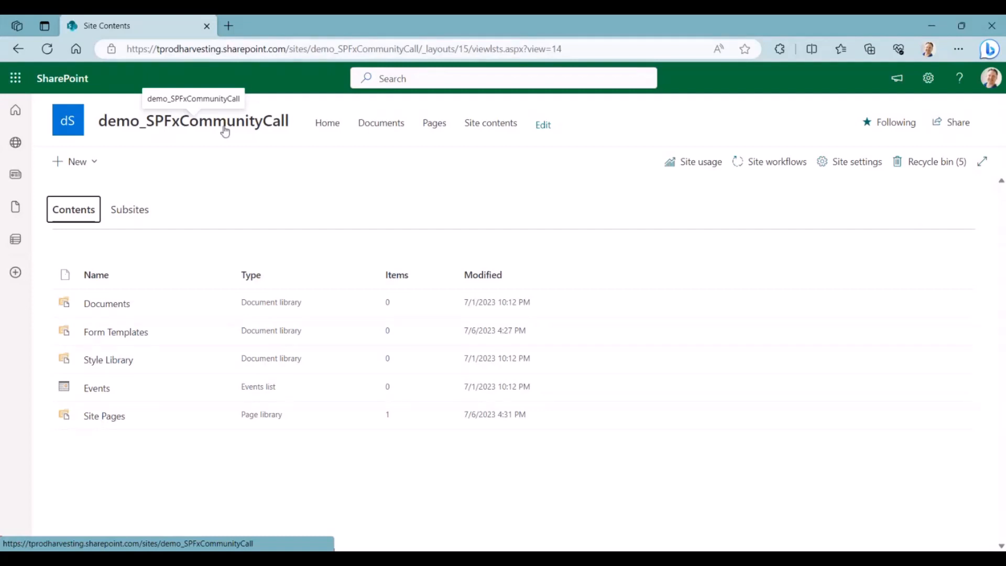
{"action": "mouse_move", "coordinate": [185, 328]}
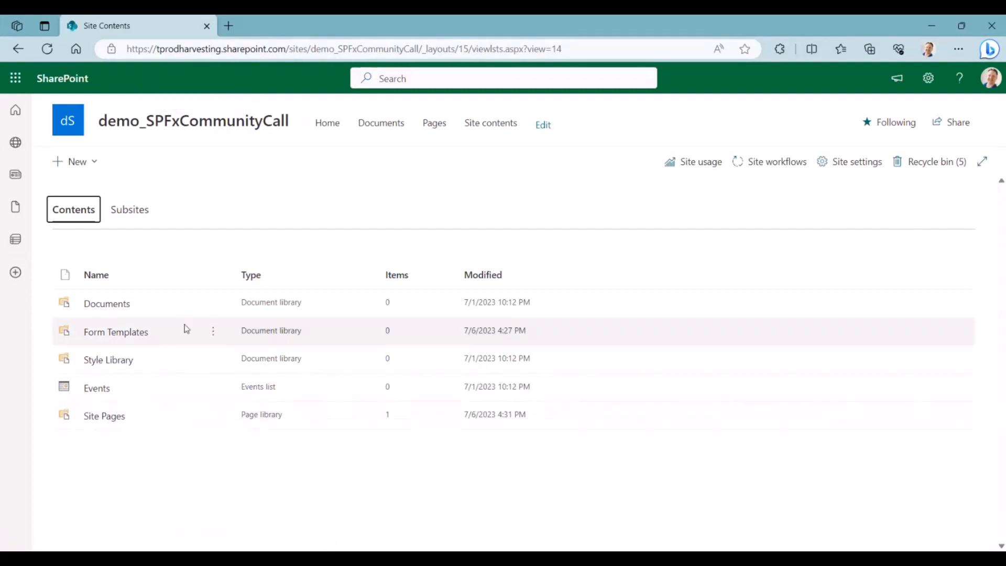
{"action": "mouse_move", "coordinate": [200, 462]}
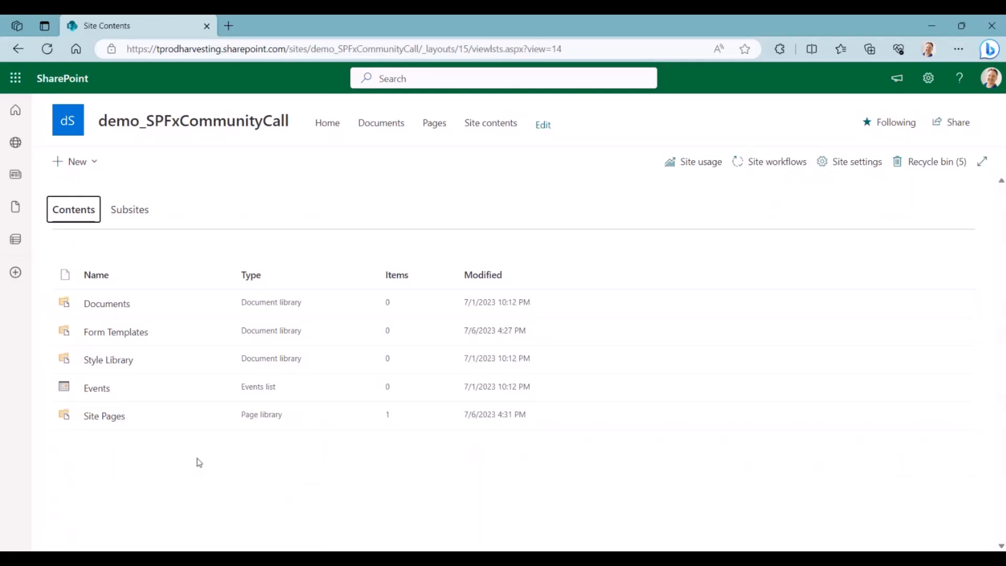
{"action": "mouse_move", "coordinate": [207, 464]}
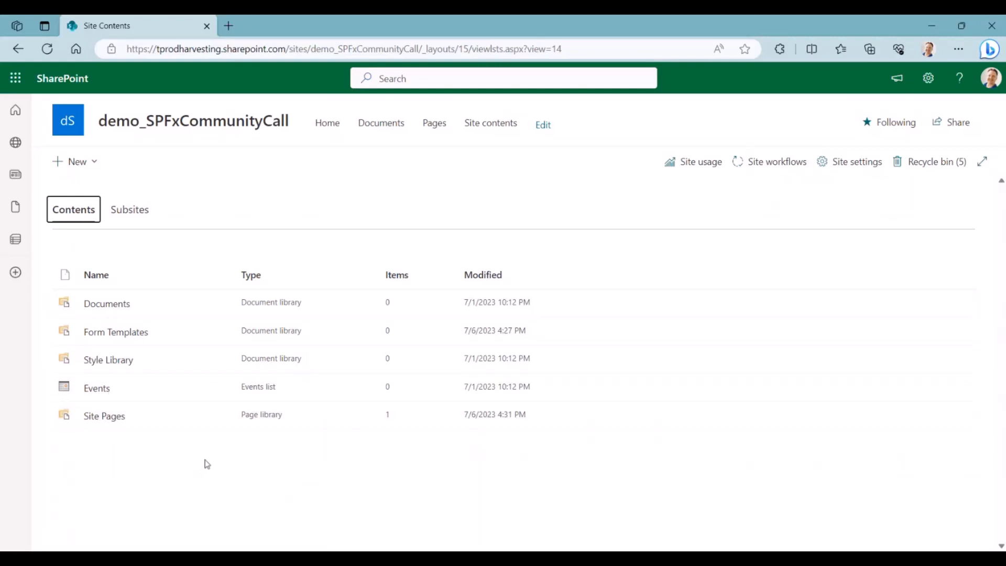
{"action": "mouse_move", "coordinate": [233, 220]}
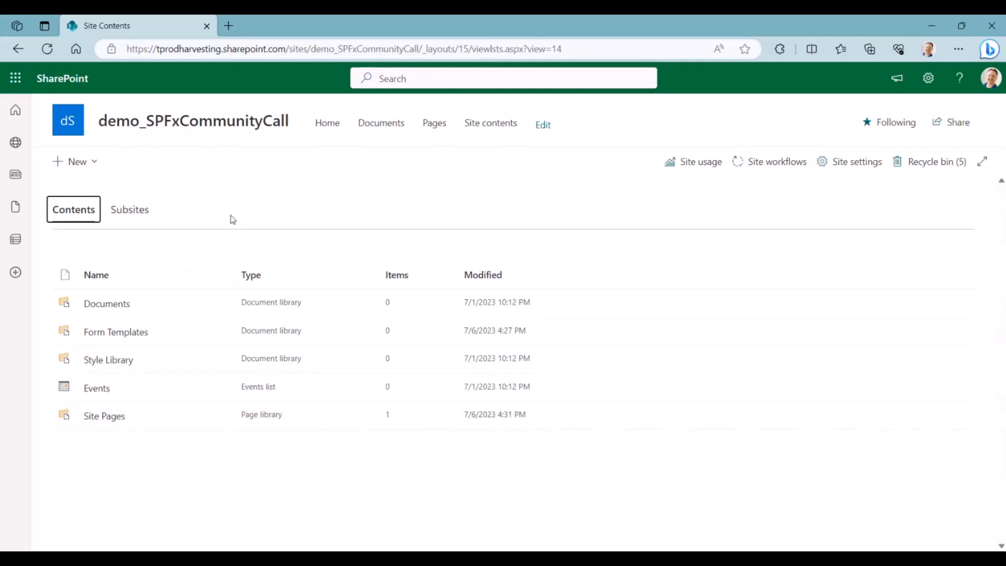
{"action": "mouse_move", "coordinate": [239, 185]}
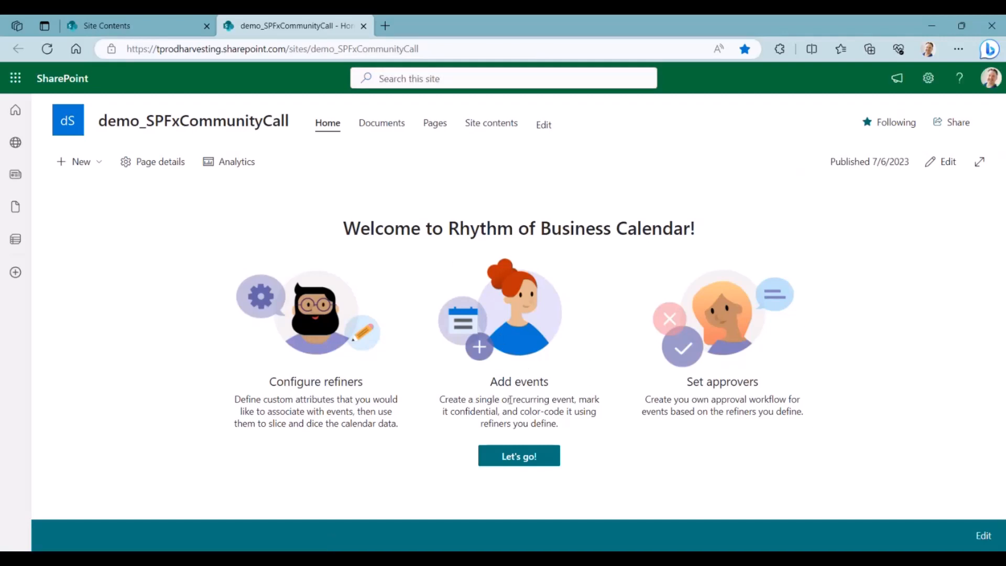
{"action": "mouse_move", "coordinate": [504, 411]}
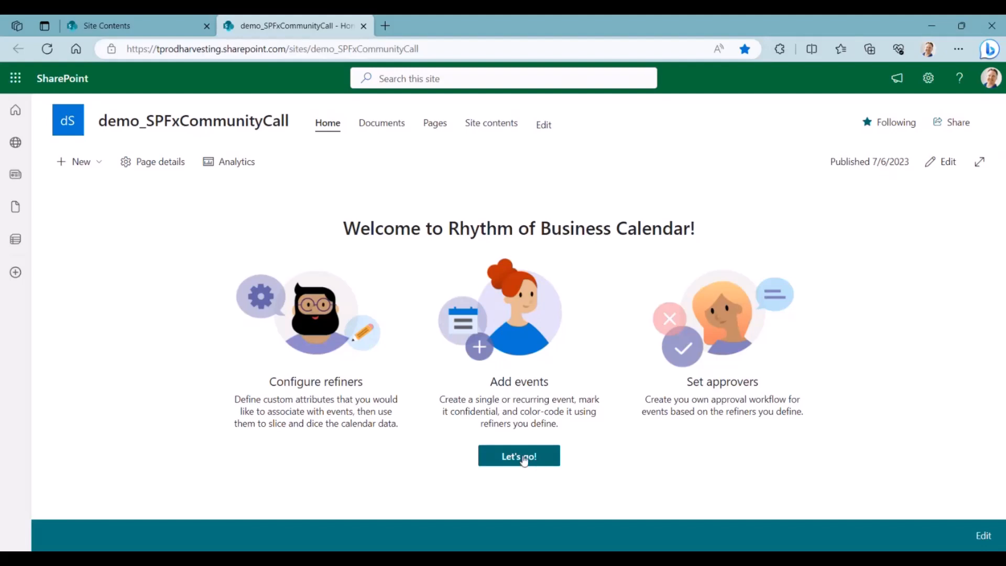
Launch the Rhythm of Business Calendar via Let's go! so it provisions its lists
{"action": "left_click", "coordinate": [518, 455]}
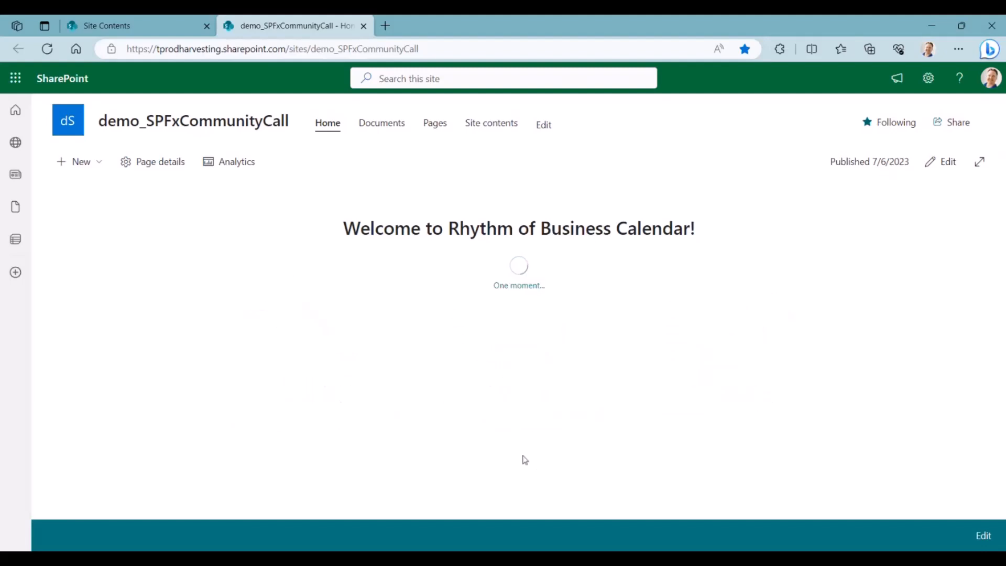
{"action": "mouse_move", "coordinate": [635, 473]}
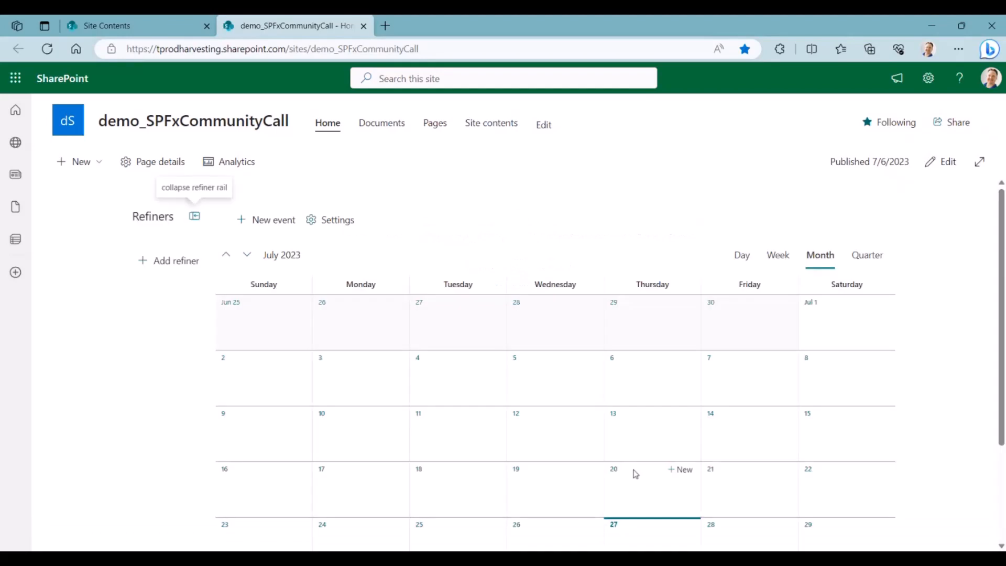
{"action": "mouse_move", "coordinate": [535, 380]}
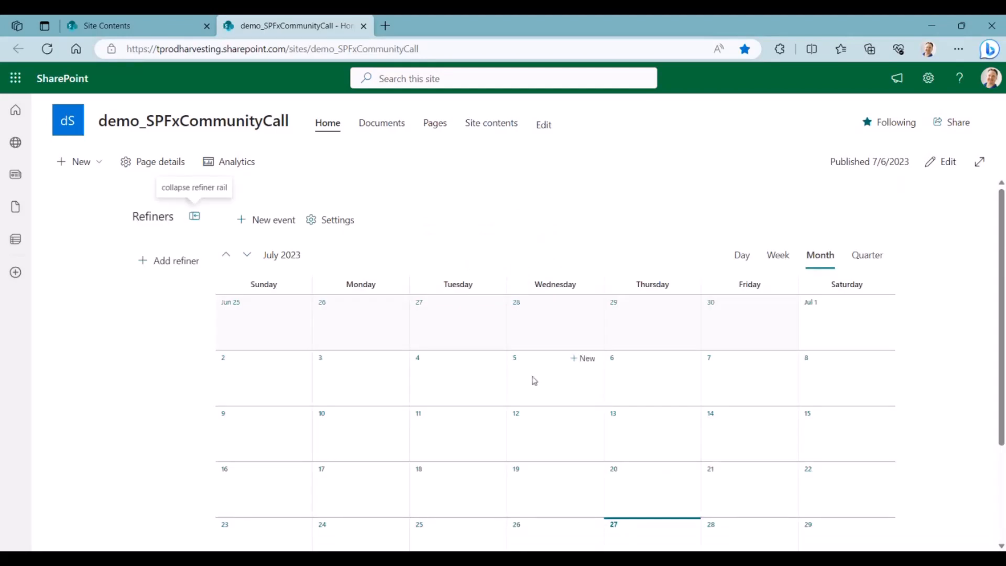
{"action": "mouse_move", "coordinate": [199, 76]}
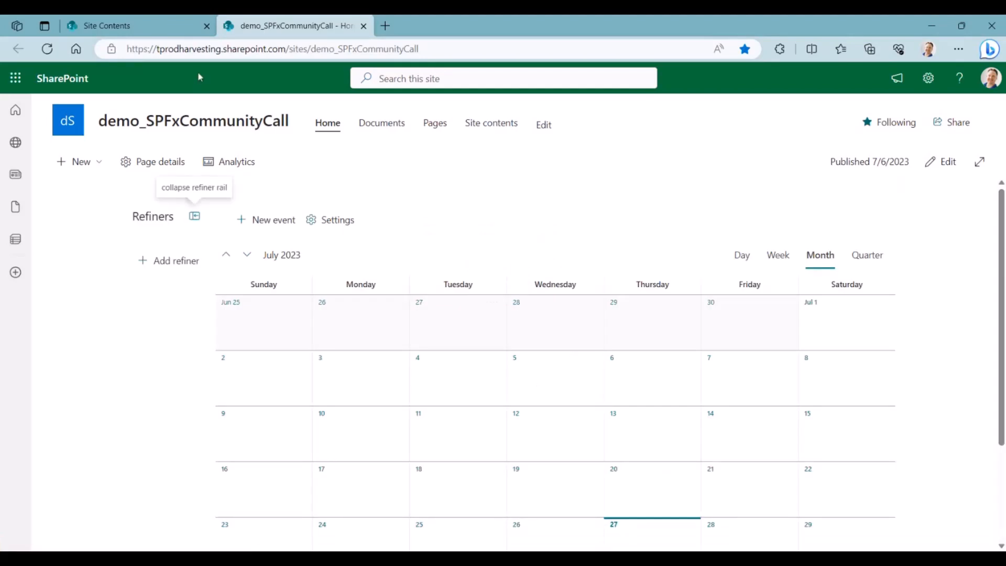
Return to site contents and reveal the RoB Calendar Refiner Values list actions
{"action": "left_click", "coordinate": [105, 25]}
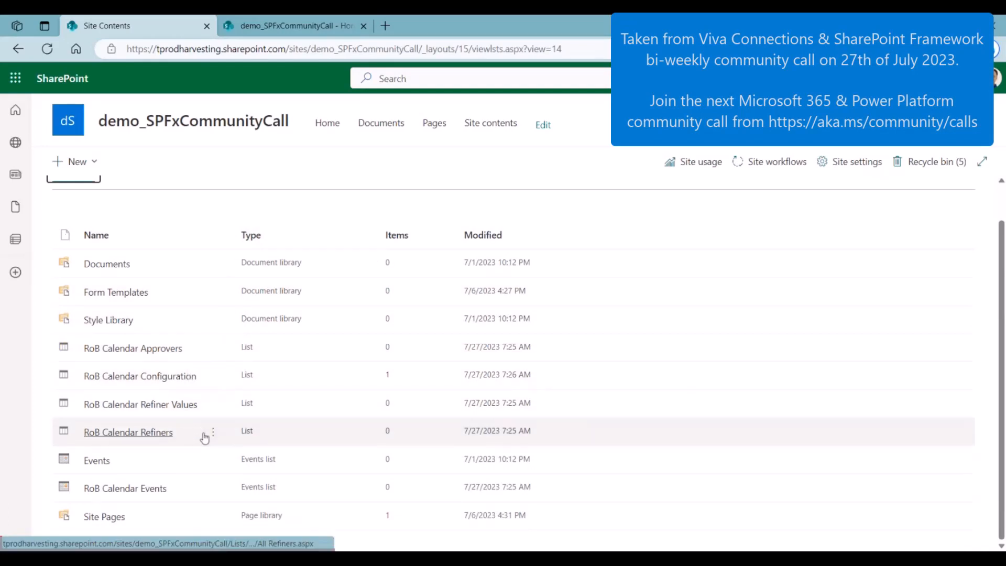
{"action": "left_click", "coordinate": [214, 403]}
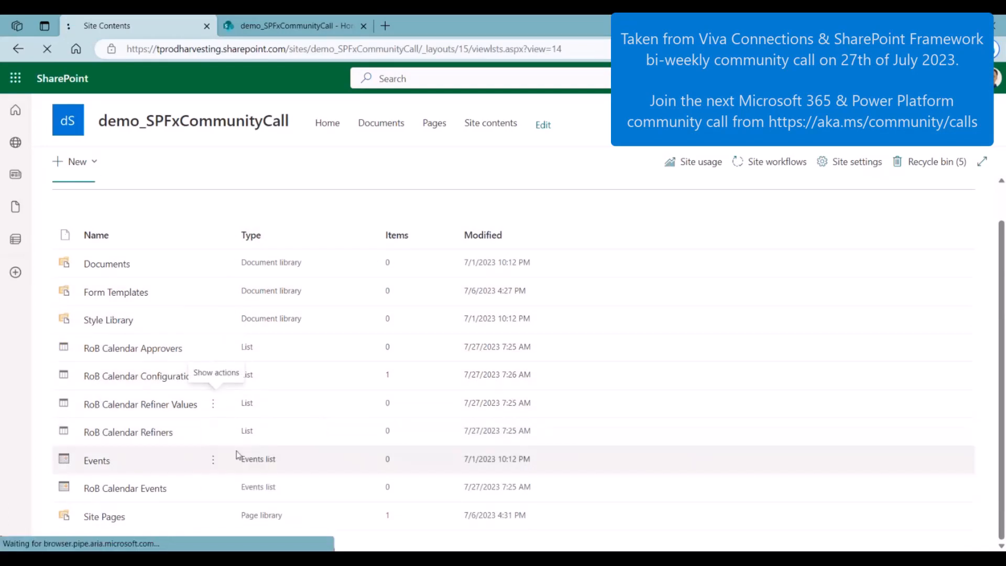
Review the RoB Calendar Refiner Values list settings down through its Columns and three Views
{"action": "left_click", "coordinate": [211, 404]}
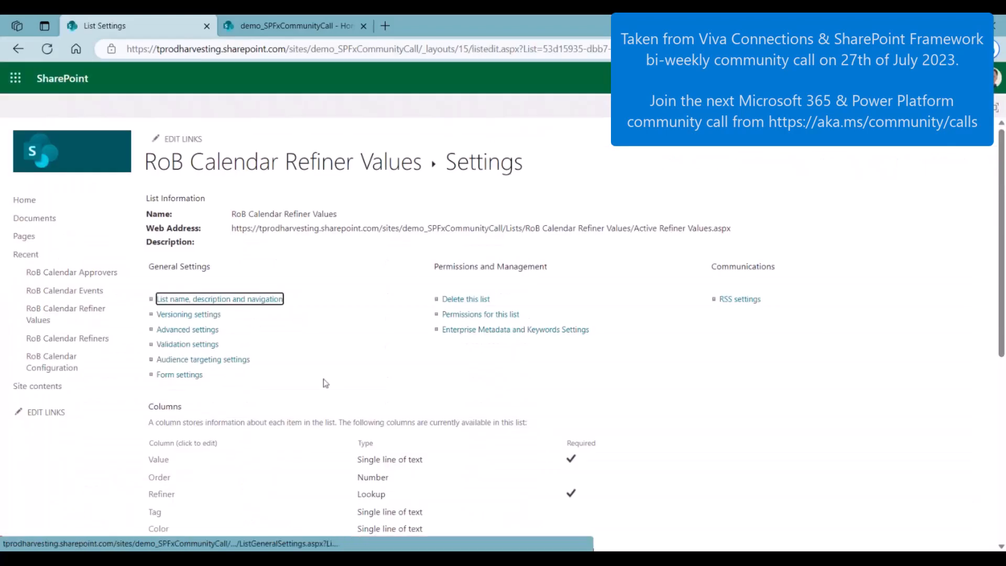
{"action": "scroll", "scroll_direction": "down", "scroll_amount": 3}
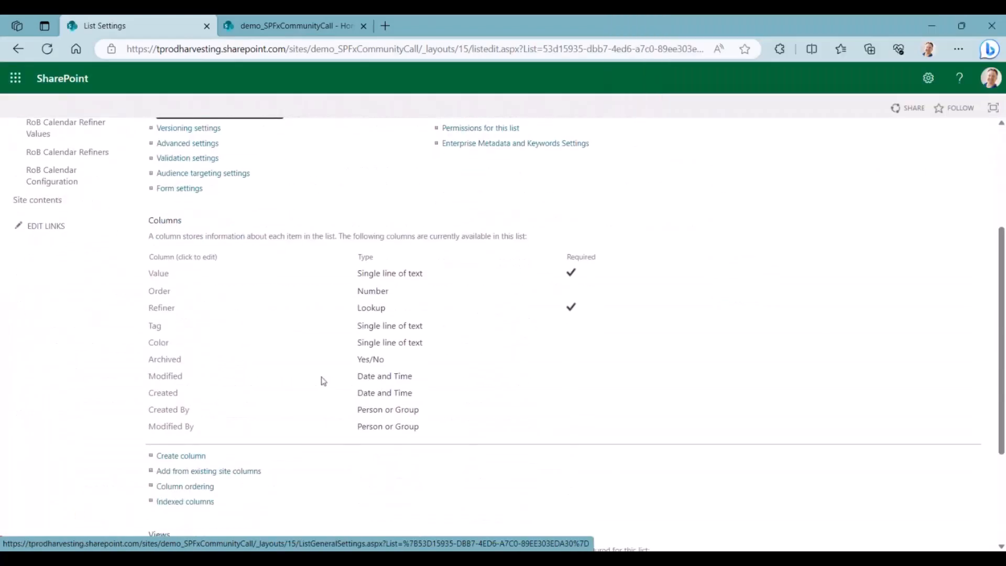
{"action": "mouse_move", "coordinate": [350, 335]}
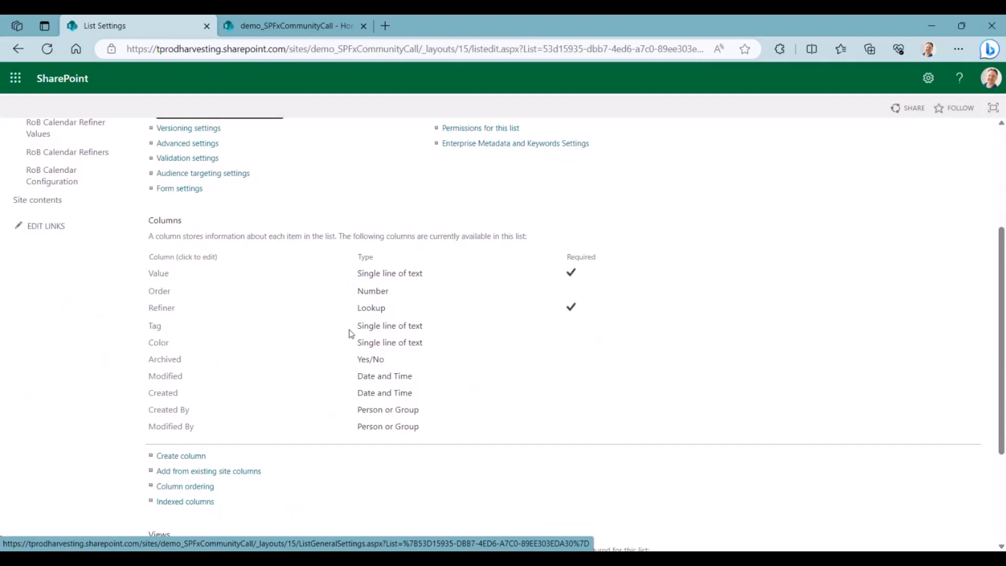
{"action": "scroll", "scroll_direction": "down", "scroll_amount": 3}
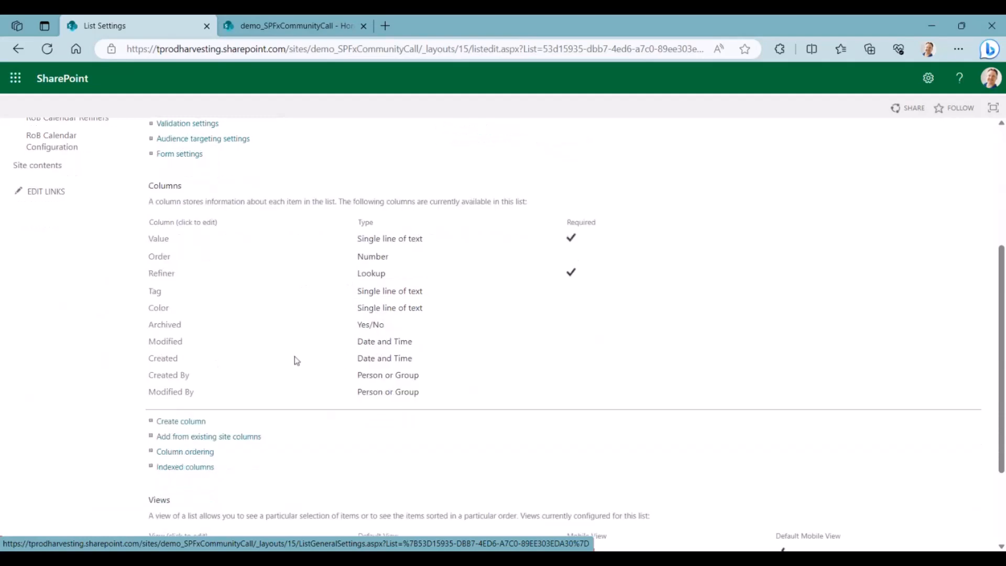
{"action": "scroll", "scroll_direction": "down", "scroll_amount": 3}
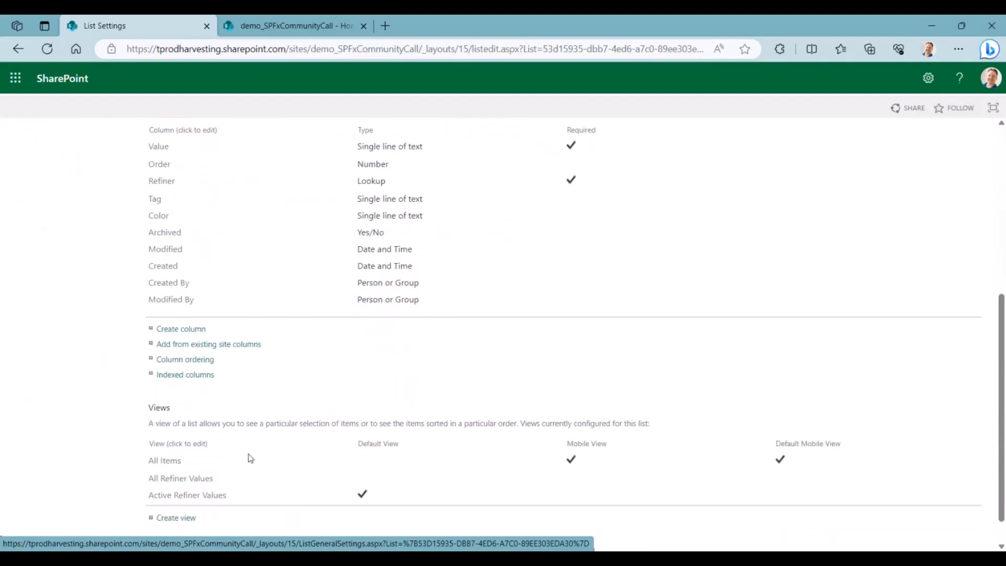
{"action": "scroll", "scroll_direction": "down", "scroll_amount": 3}
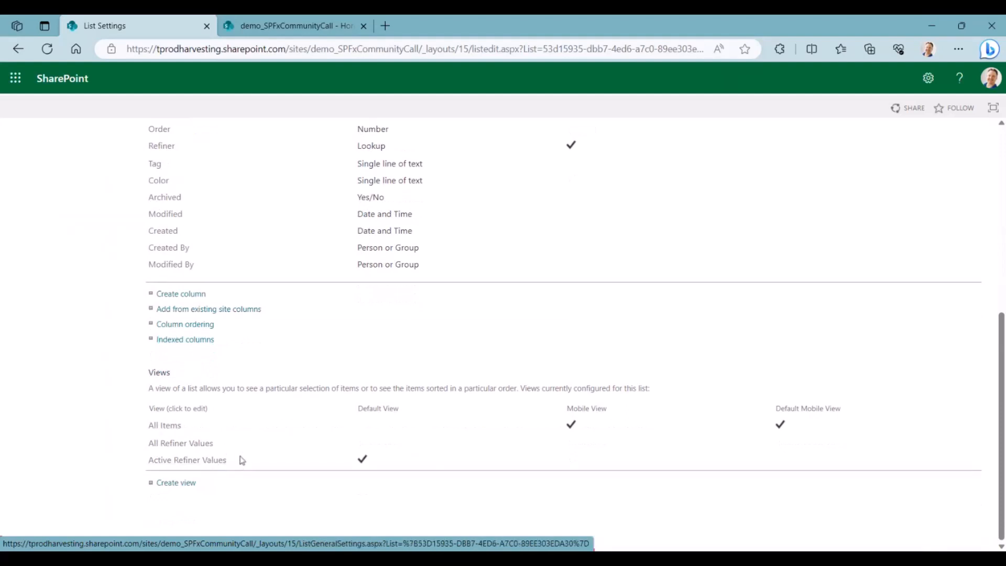